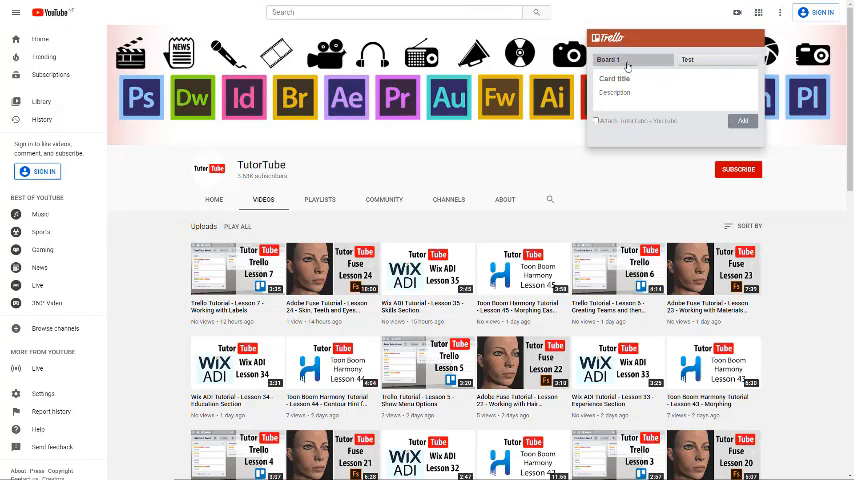
Pick the TutorTube board as the clipping destination, keeping the Brainstorming list
{"action": "left_click", "coordinate": [630, 60]}
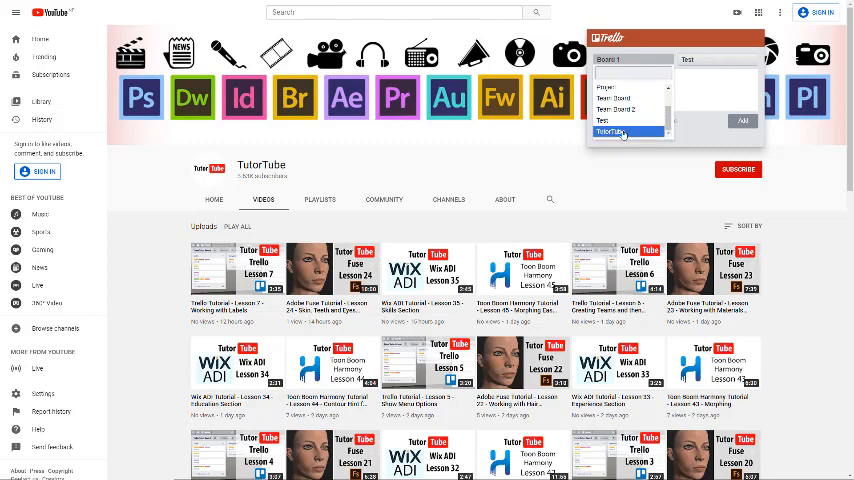
{"action": "left_click", "coordinate": [611, 131]}
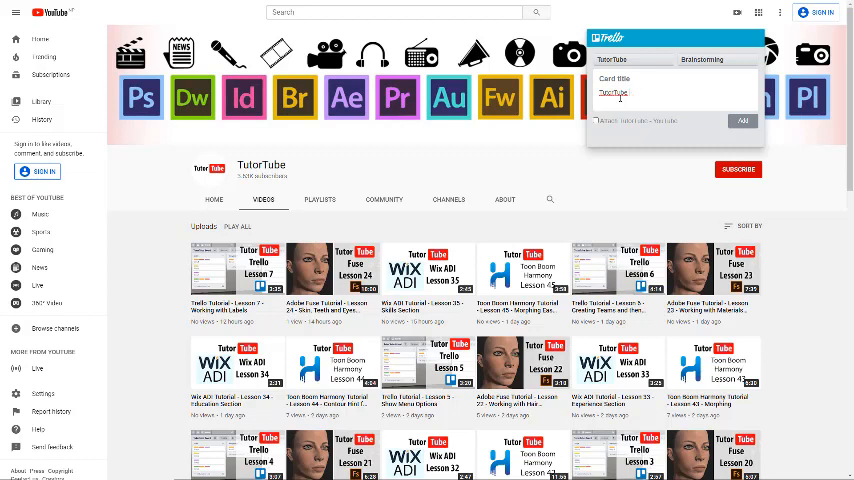
Type 'YouTube' as the popup closes, returning to the TutorTube YouTube page
{"action": "type", "text": "YouTube"}
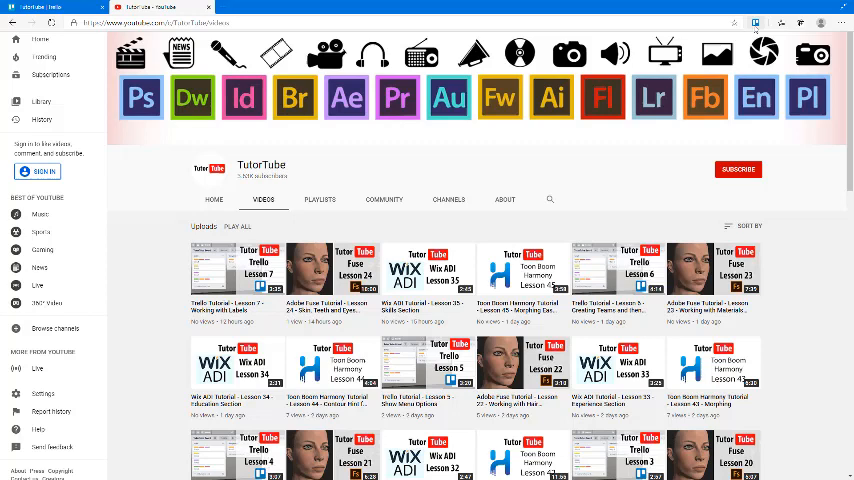
Clip 'TutorTube - YouTube' with description 'YouTube Channel' and the page attached
{"action": "left_click", "coordinate": [756, 23]}
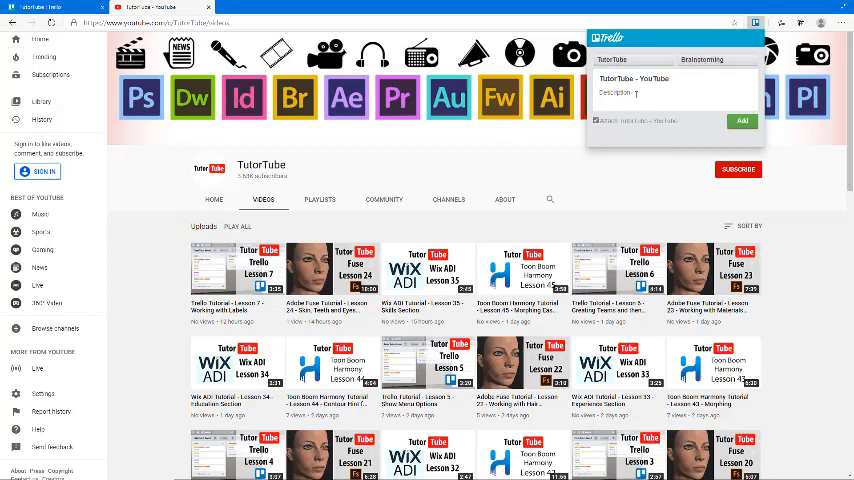
{"action": "type", "text": "YouTube"}
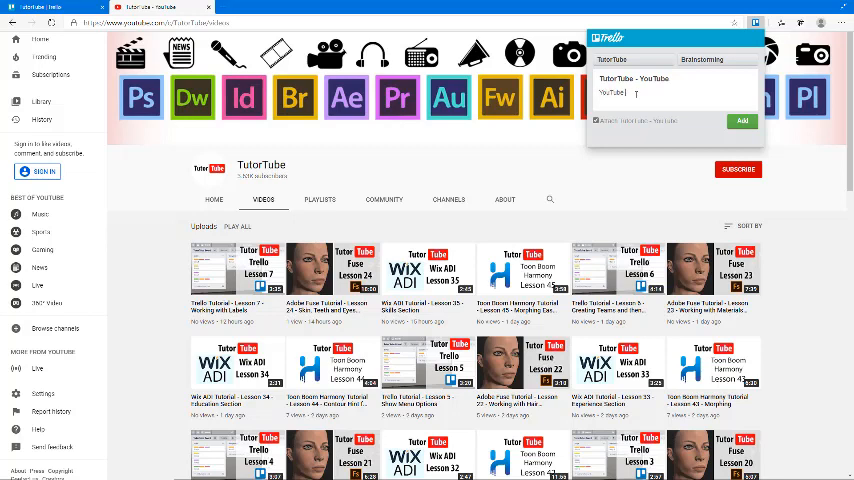
{"action": "type", "text": "Channel"}
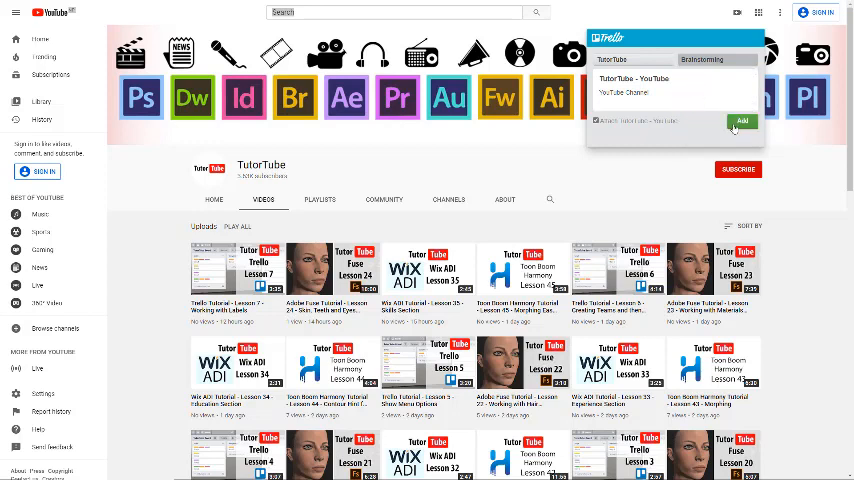
{"action": "left_click", "coordinate": [742, 121]}
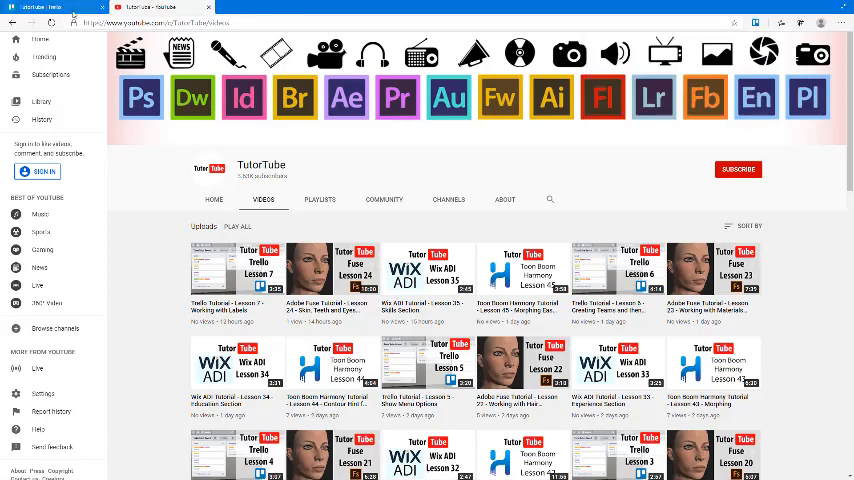
{"action": "left_click", "coordinate": [60, 6]}
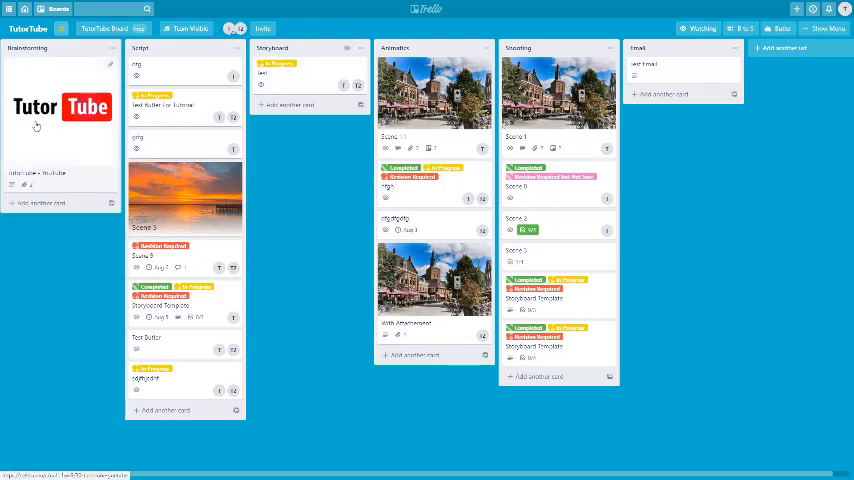
{"action": "mouse_move", "coordinate": [69, 189]}
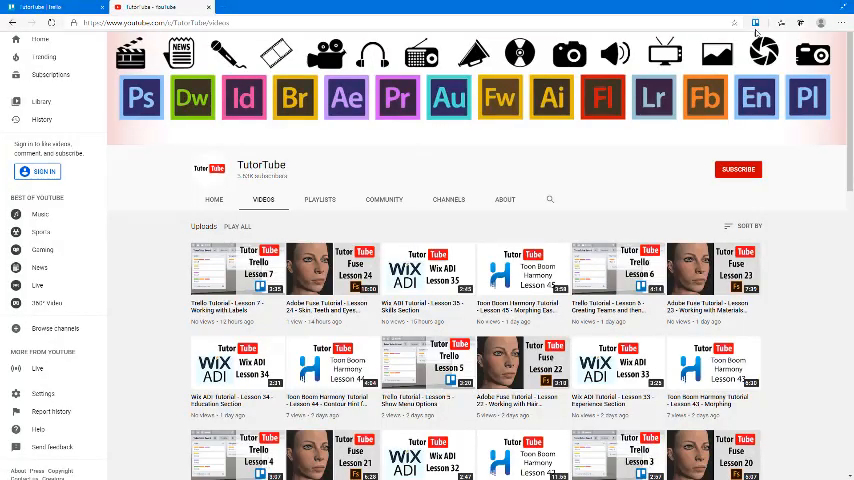
Add the 'test' card with description 'hello', leaving the page unattached
{"action": "left_click", "coordinate": [755, 22]}
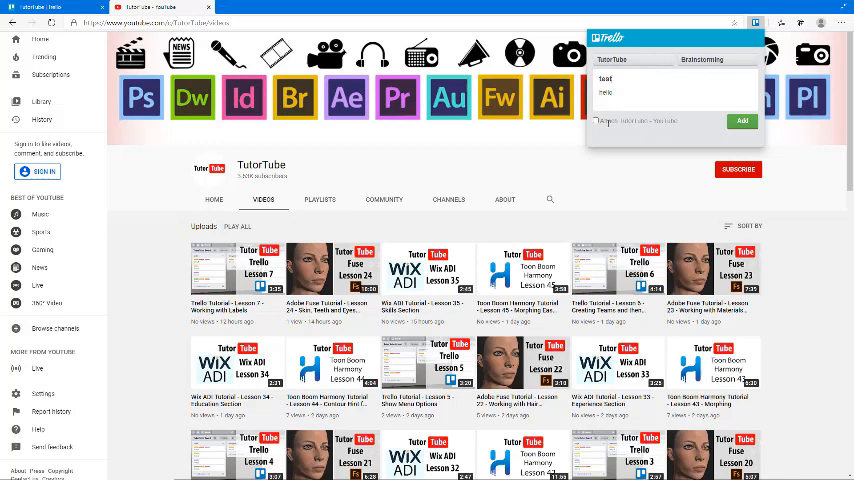
{"action": "left_click", "coordinate": [741, 121]}
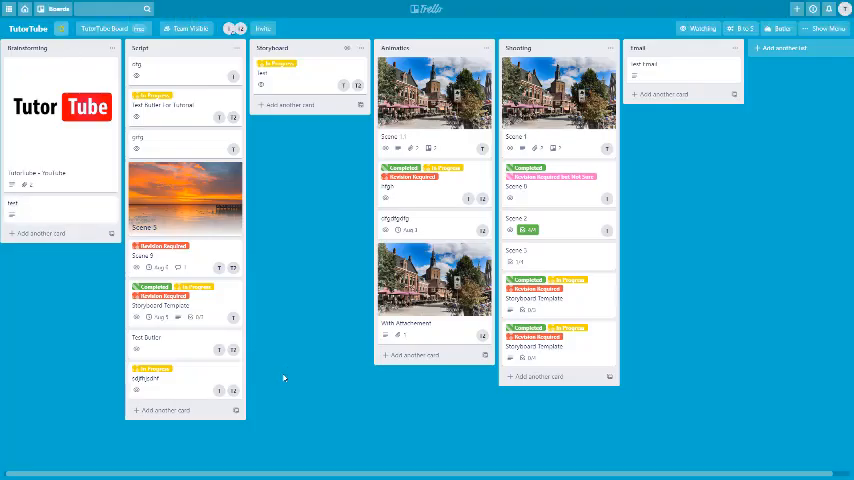
{"action": "mouse_move", "coordinate": [283, 378]}
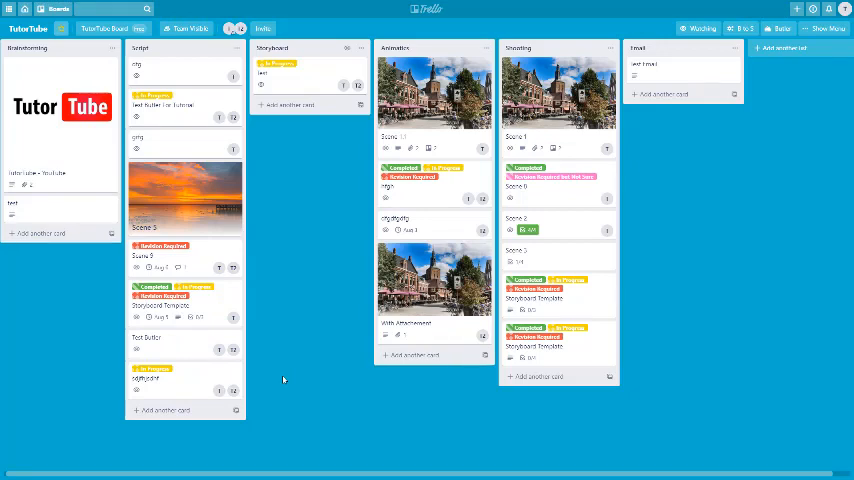